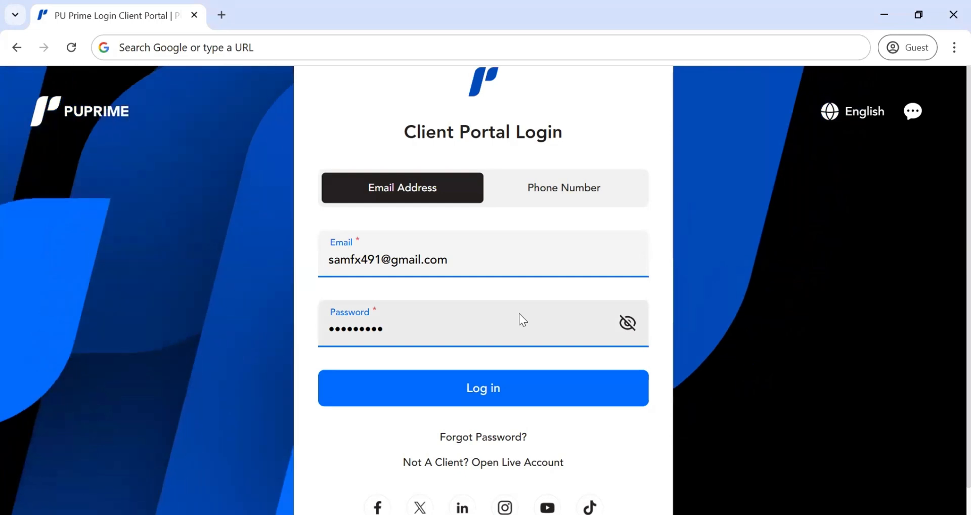
Log in to the client portal and dismiss the PU Social Features Optimisation Notice
click(483, 388)
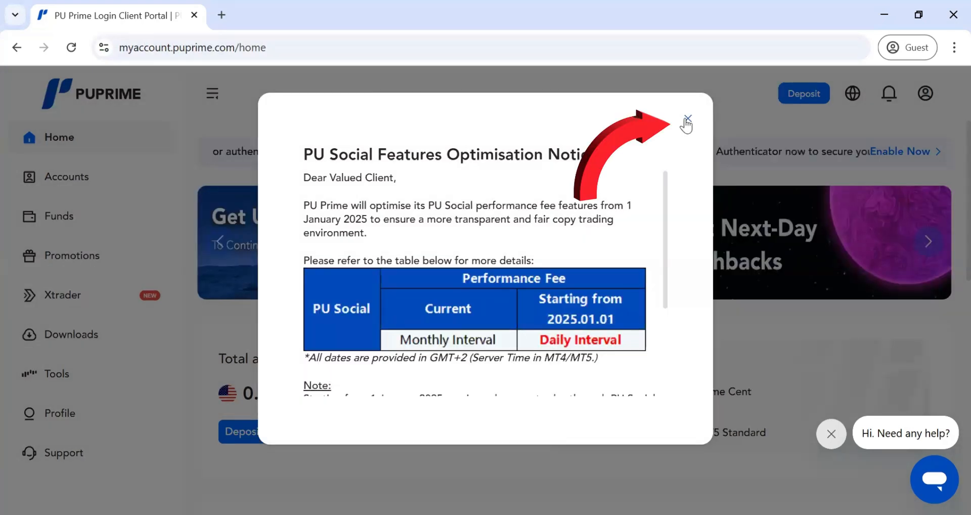
click(687, 120)
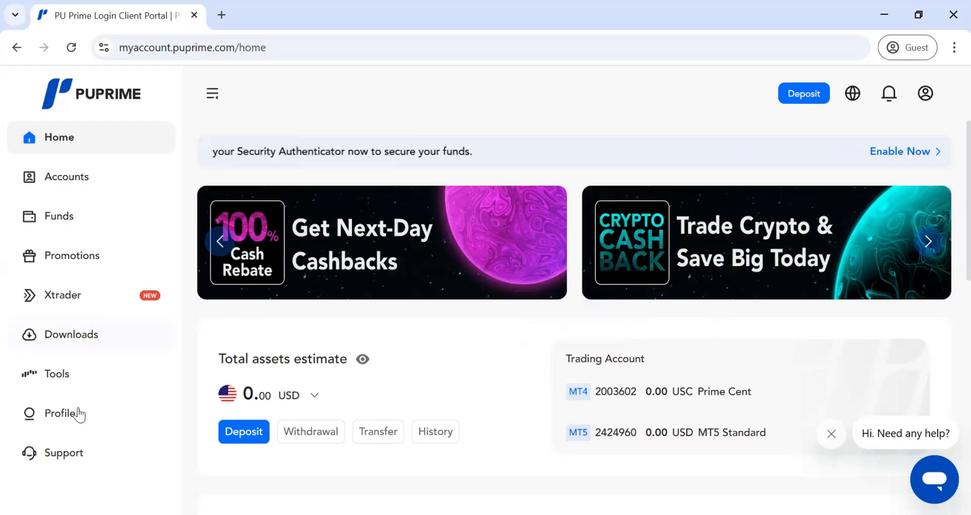
Go to Profile's Transfer IB/CPA tab and expand the Partnership Type dropdown
click(61, 414)
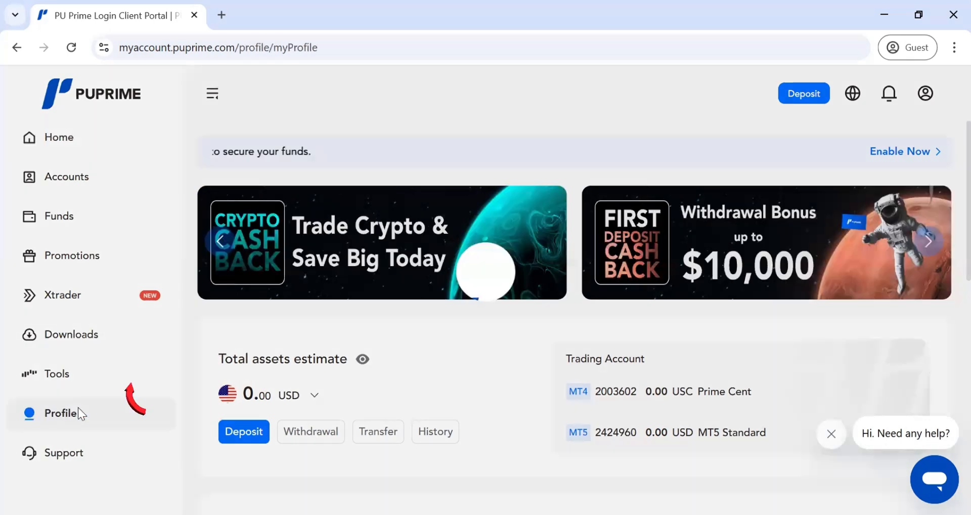
click(61, 413)
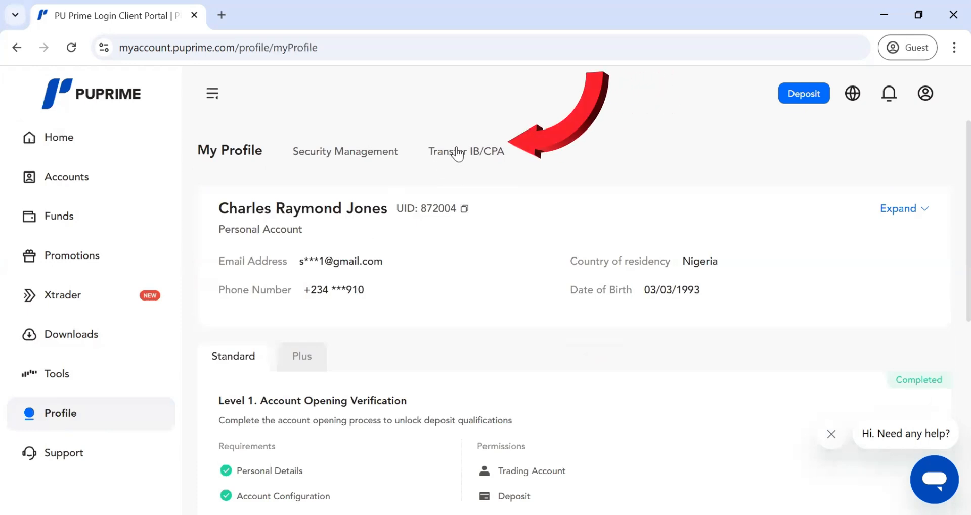
click(458, 151)
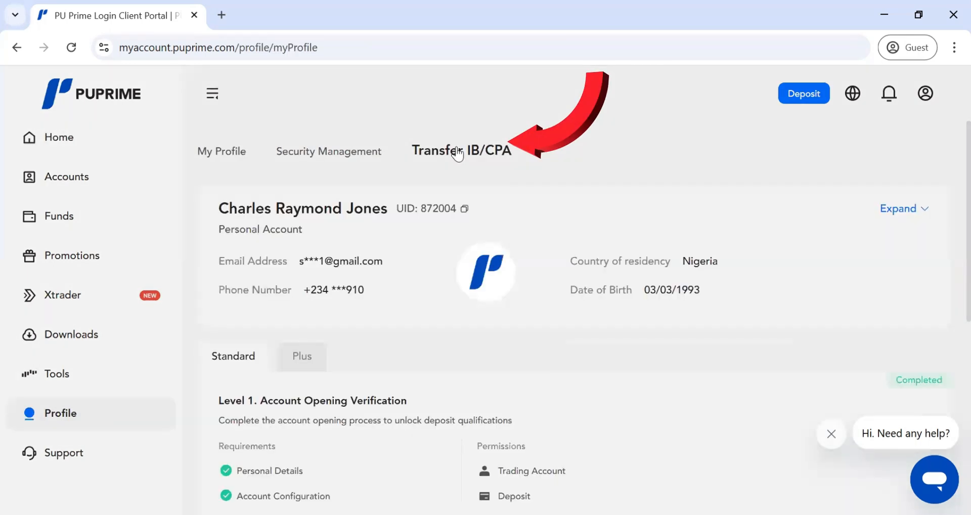
click(461, 150)
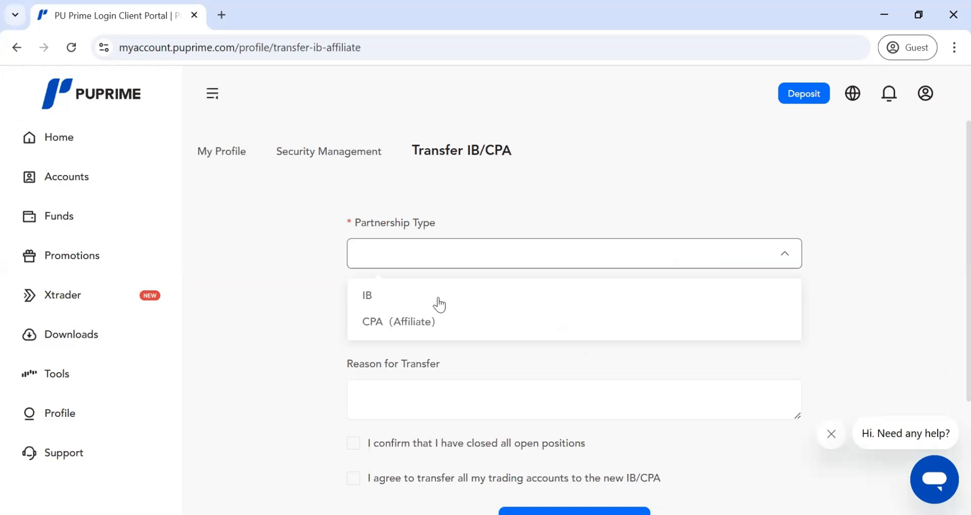
Select IB as partnership type and enter new IB number 821999
click(367, 295)
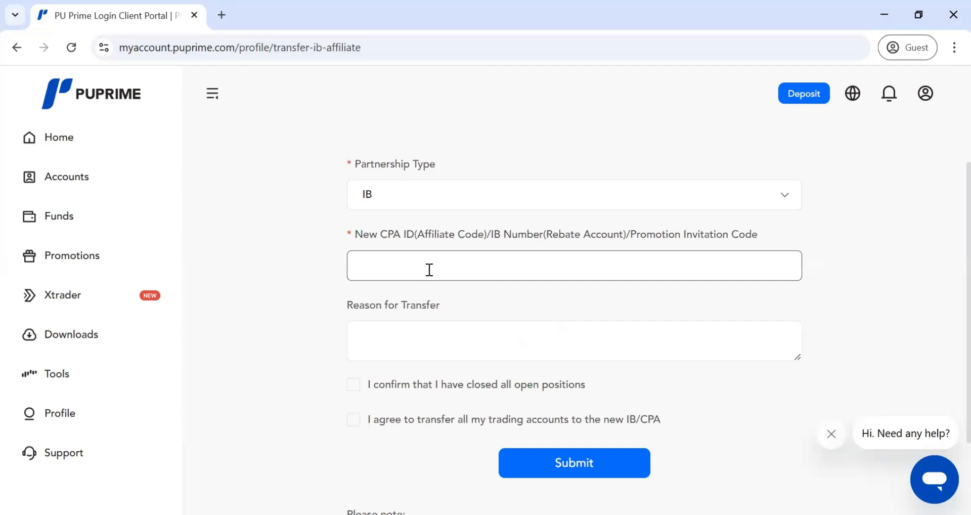
text(8)
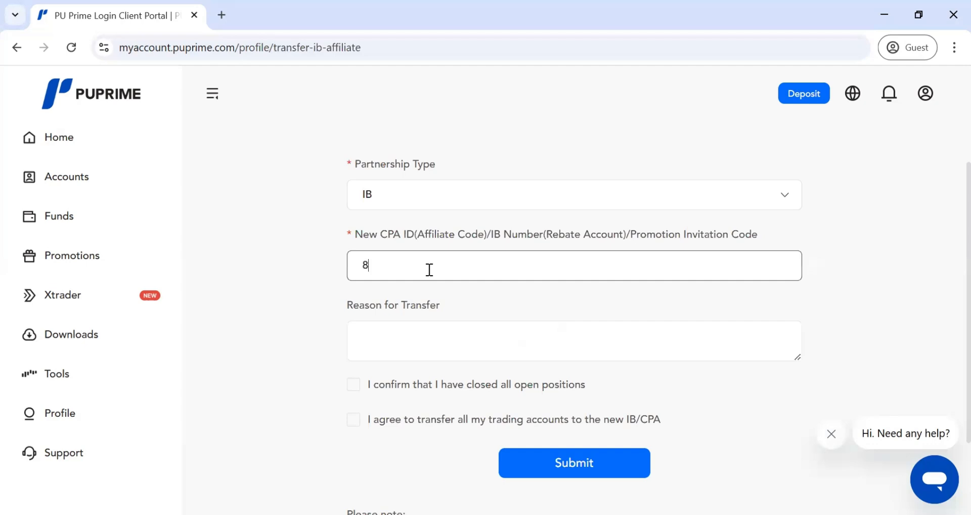
text(21999)
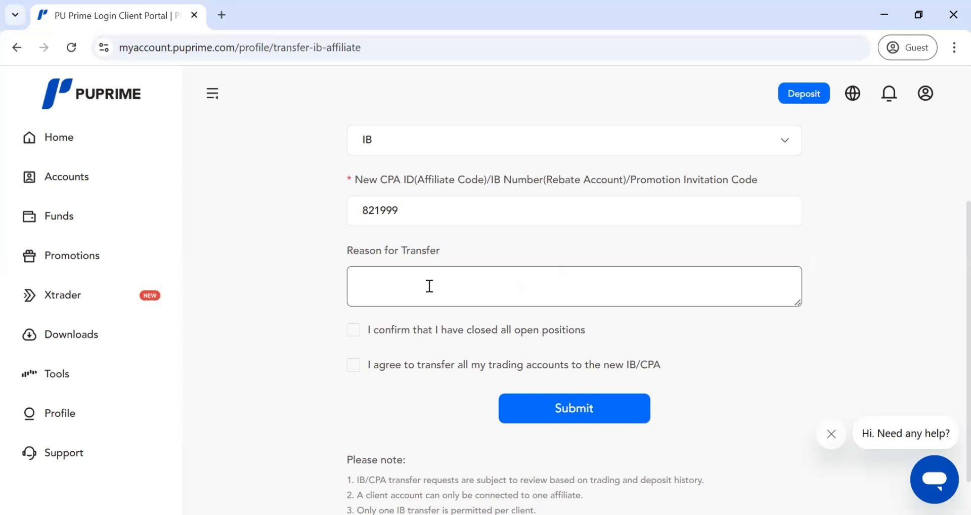
Enter 'IB is helping me navigate the PU Prime' as the transfer reason, fixing a typo
text(IB is)
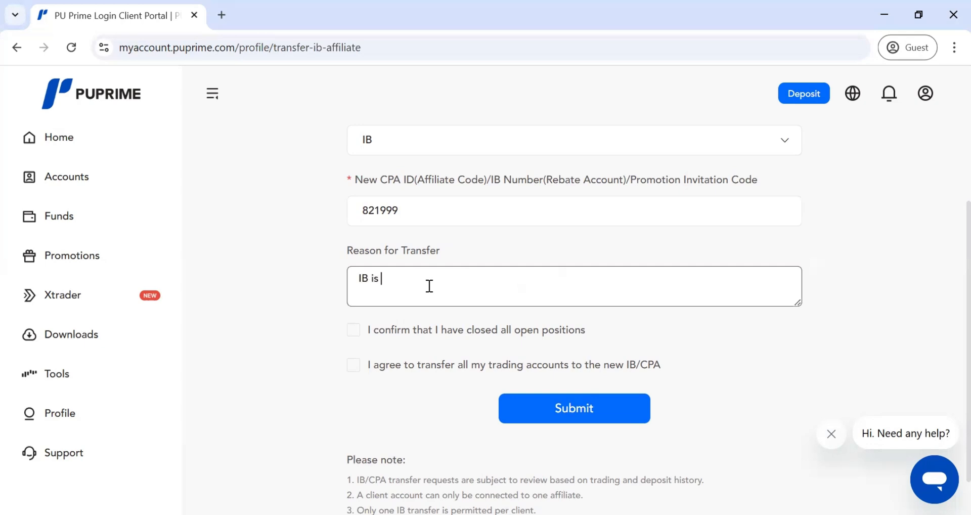
text(help)
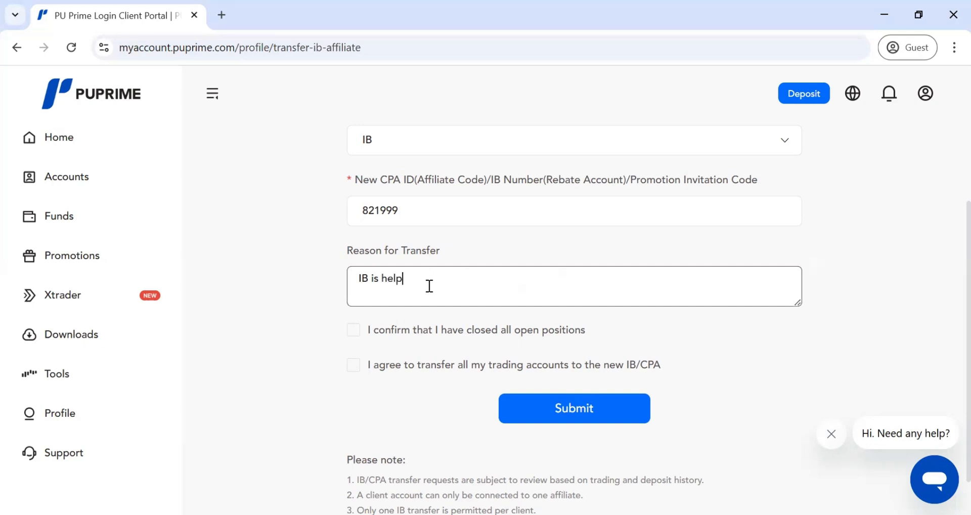
text(ing)
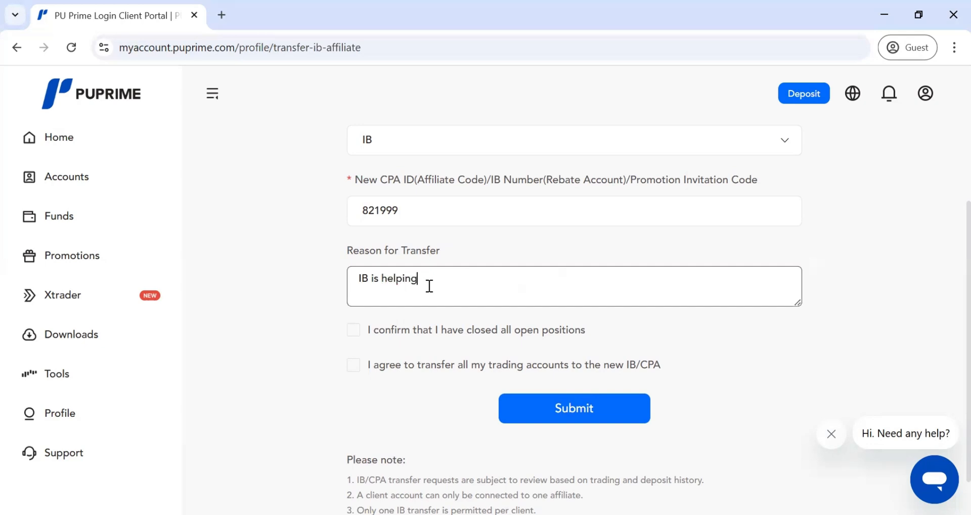
text(me na)
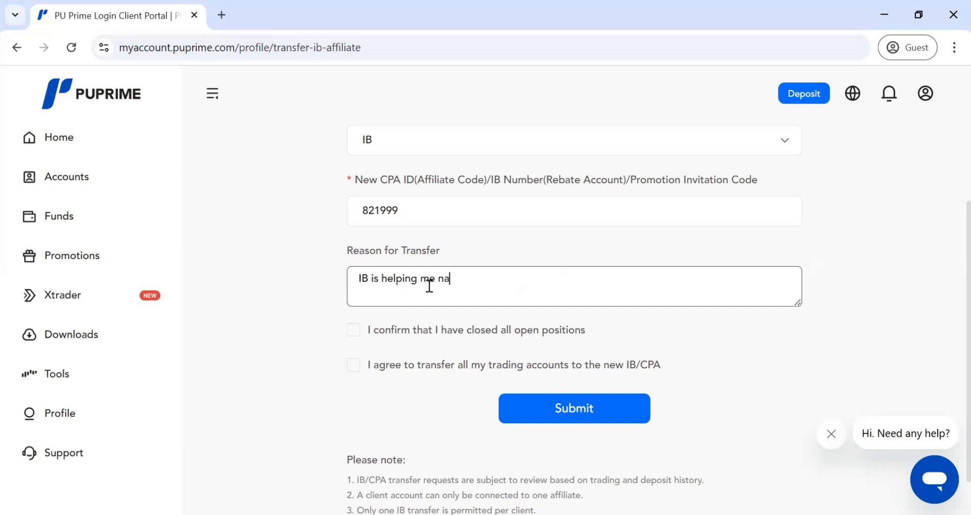
text(vigate t)
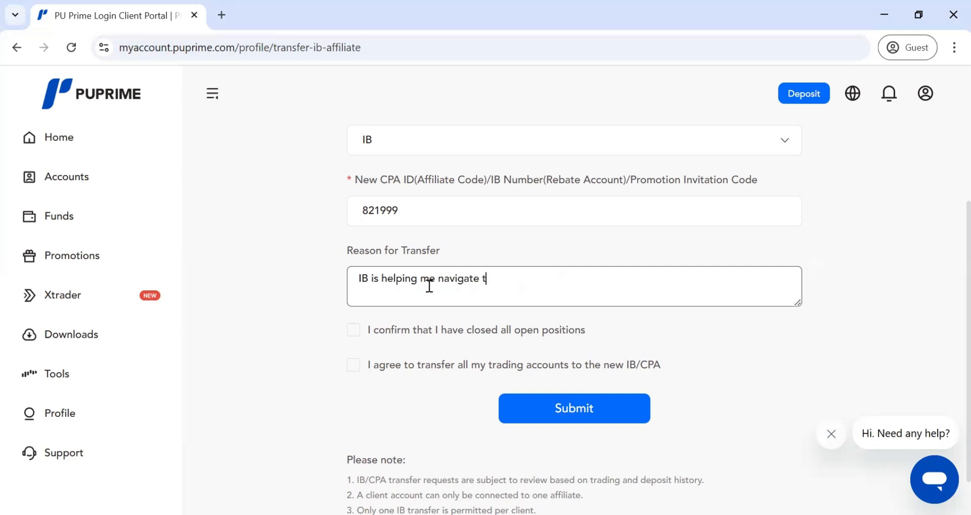
text(he PU P)
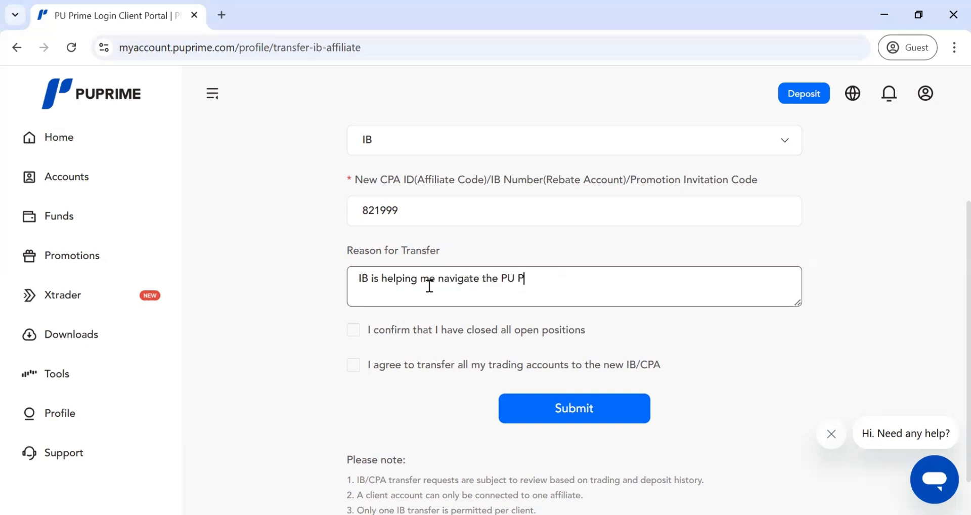
text(rimee)
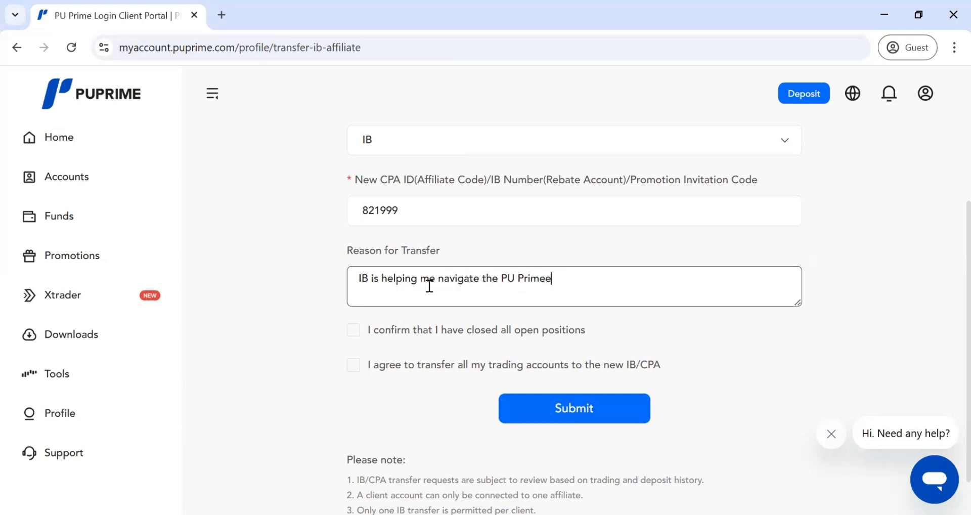
key(Backspace)
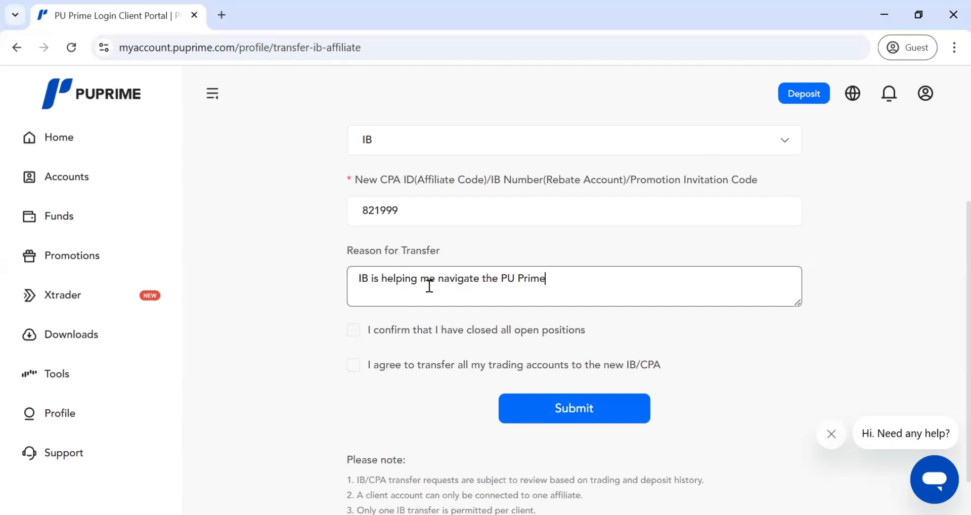
Tick the 'closed all open positions' and 'transfer all trading accounts' confirmations
scroll(down, 3)
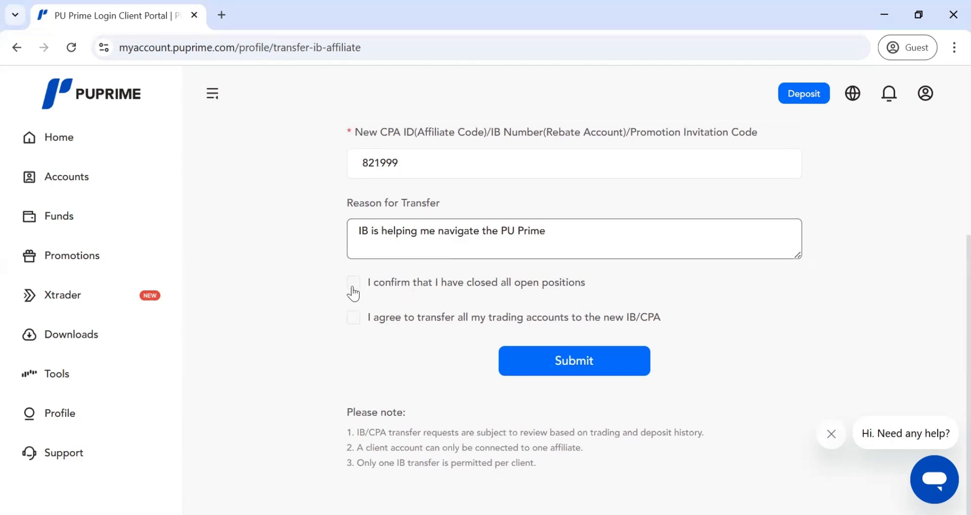
click(354, 282)
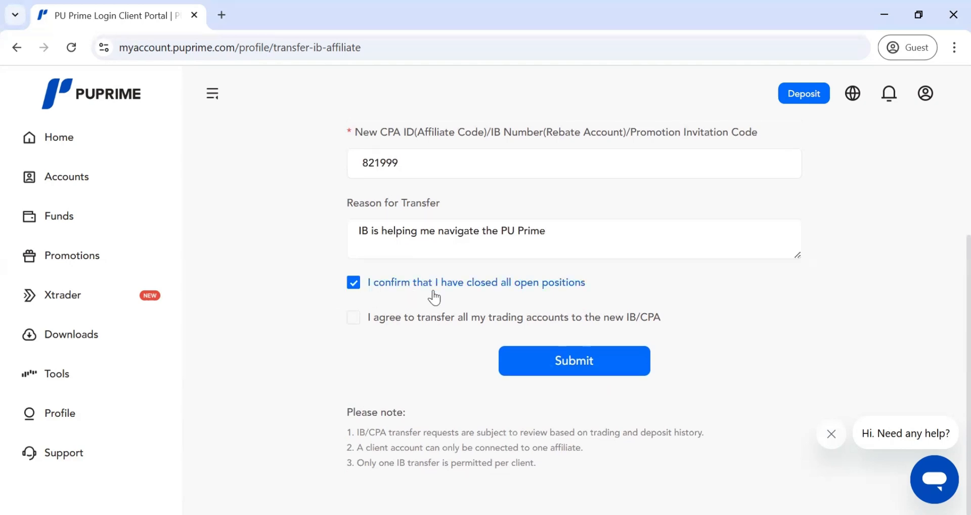
mouse_move(359, 319)
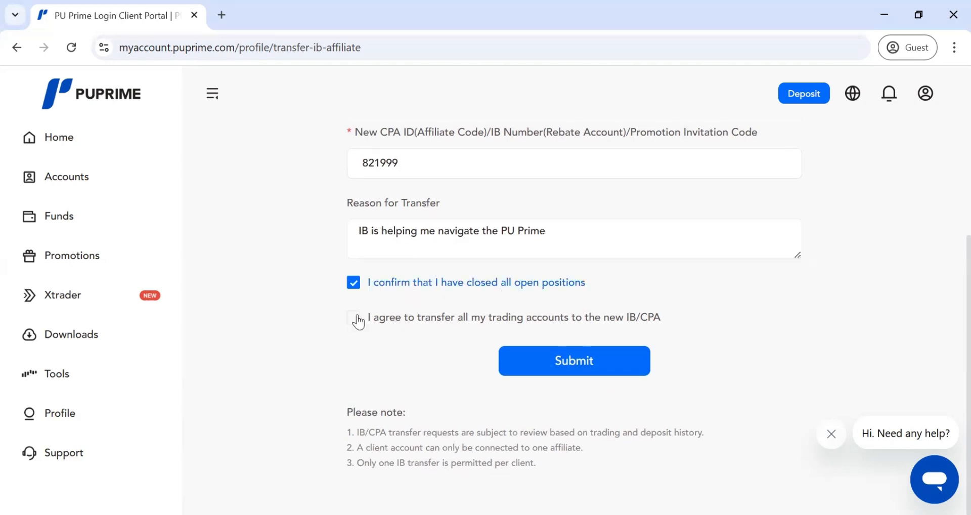
click(353, 318)
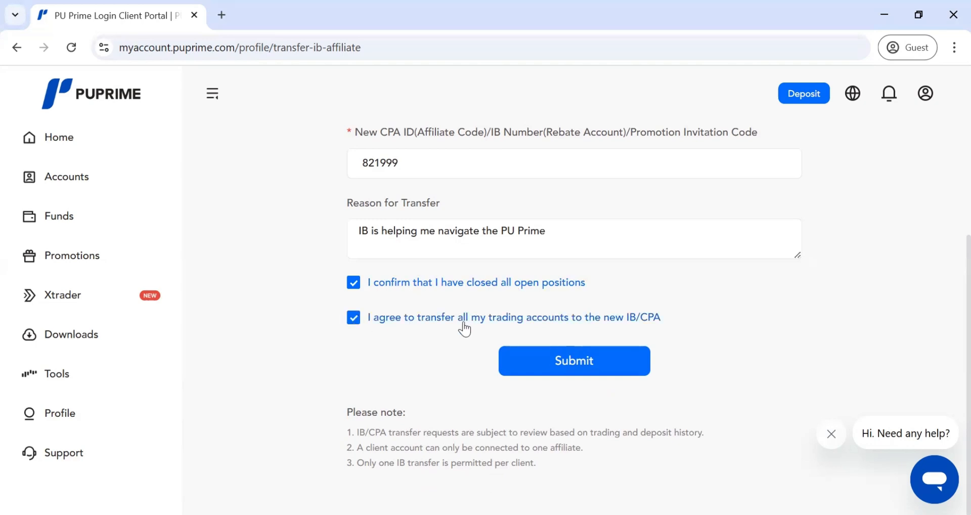
mouse_move(661, 332)
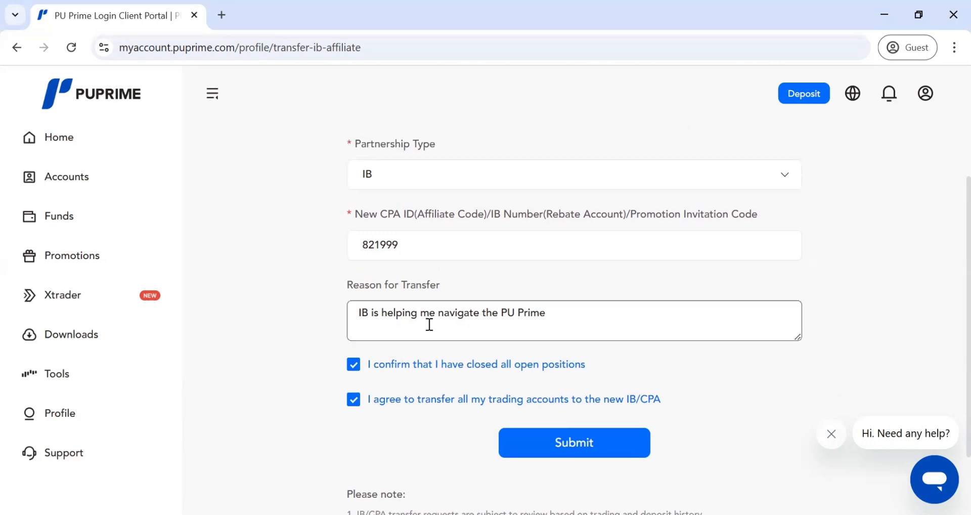
scroll(down, 3)
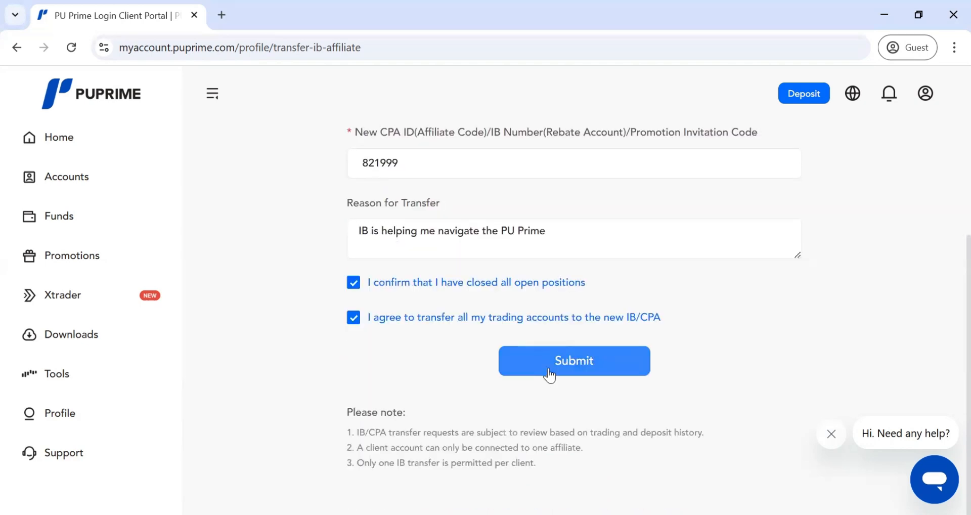
mouse_move(545, 343)
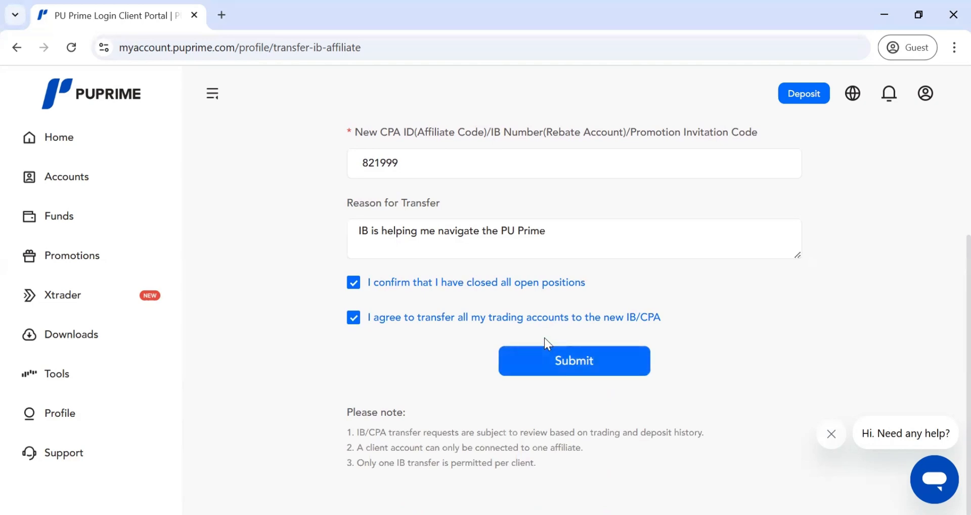
mouse_move(551, 353)
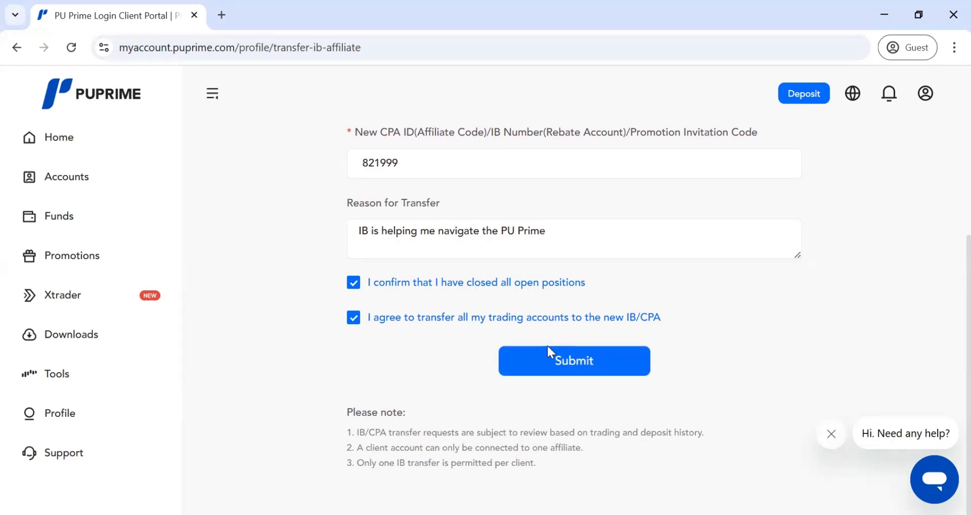